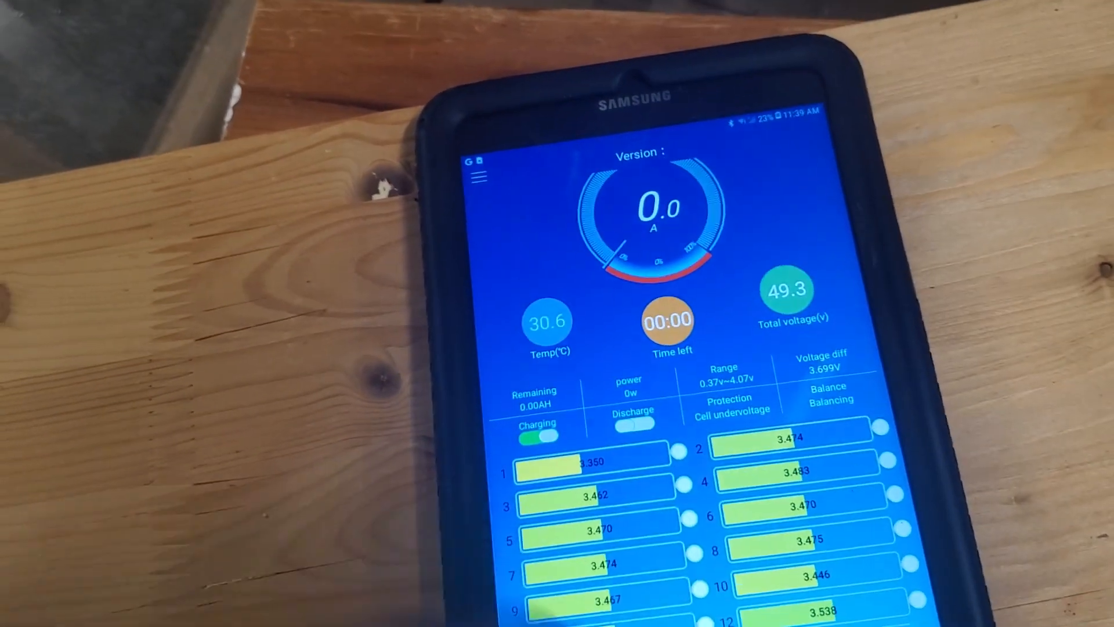
- Launch the second BMS app and view its DeviceList with 0% SOC and remaining capacity
{"action": "scroll", "scroll_direction": "down", "scroll_amount": 3}
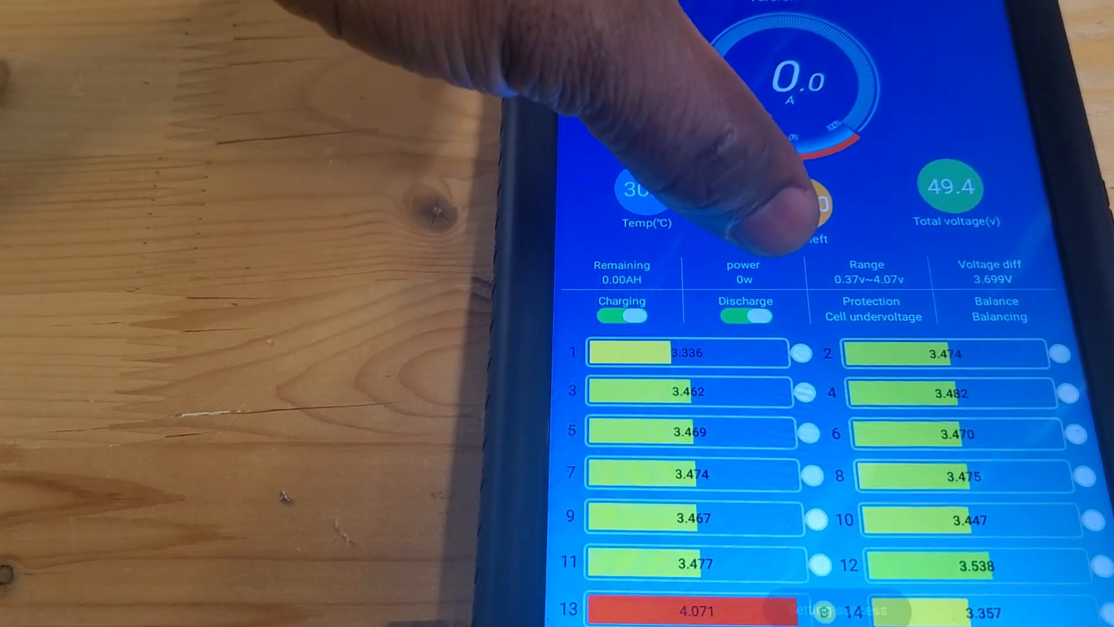
{"action": "left_click", "coordinate": [745, 315]}
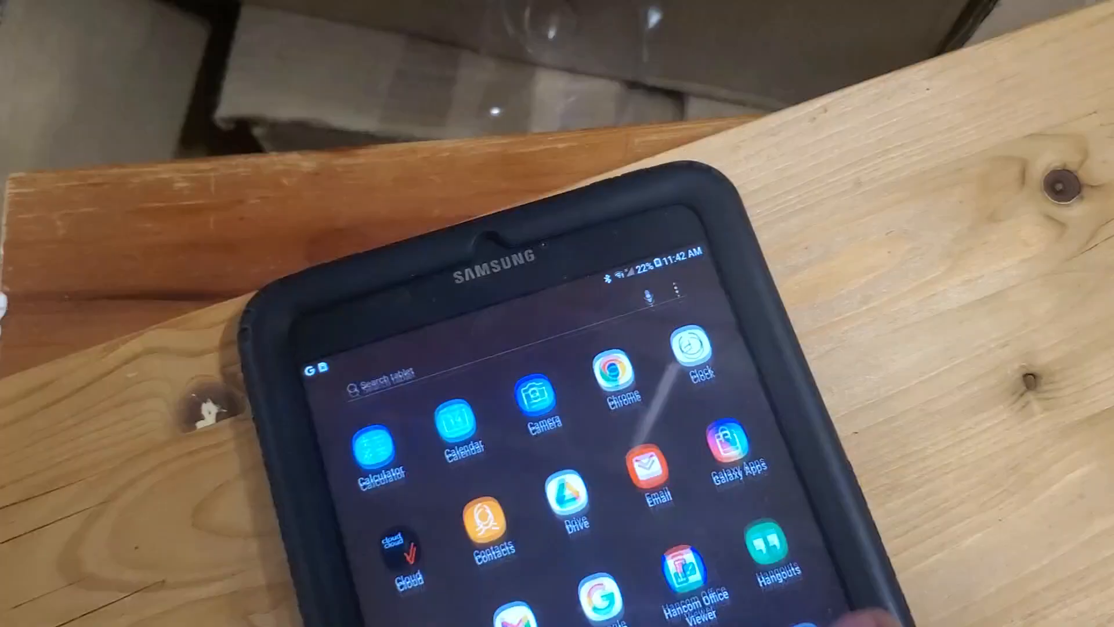
{"action": "scroll", "scroll_direction": "left", "scroll_amount": 3}
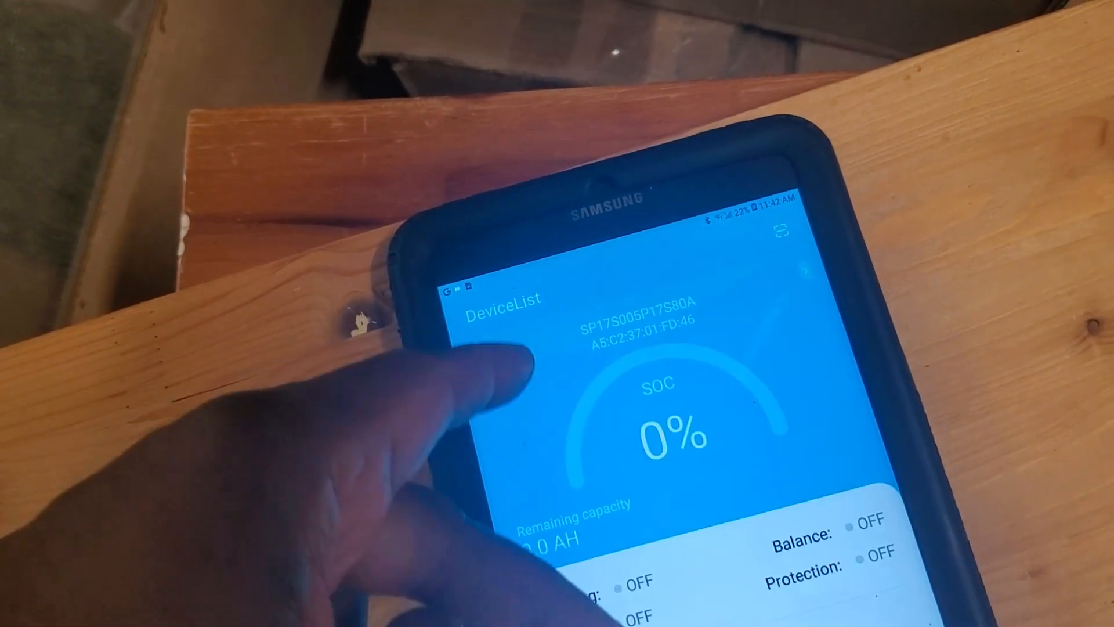
{"action": "scroll", "scroll_direction": "down", "scroll_amount": 3}
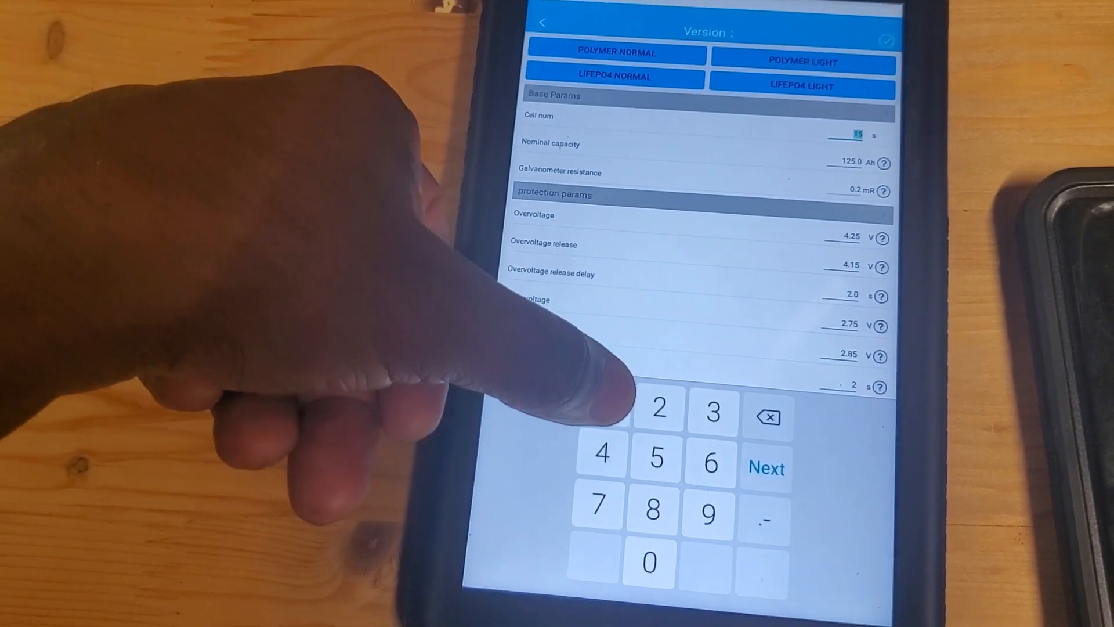
- Enter a digit of the new nominal capacity on the keypad, replacing the 125 Ah value
{"action": "left_click", "coordinate": [766, 468]}
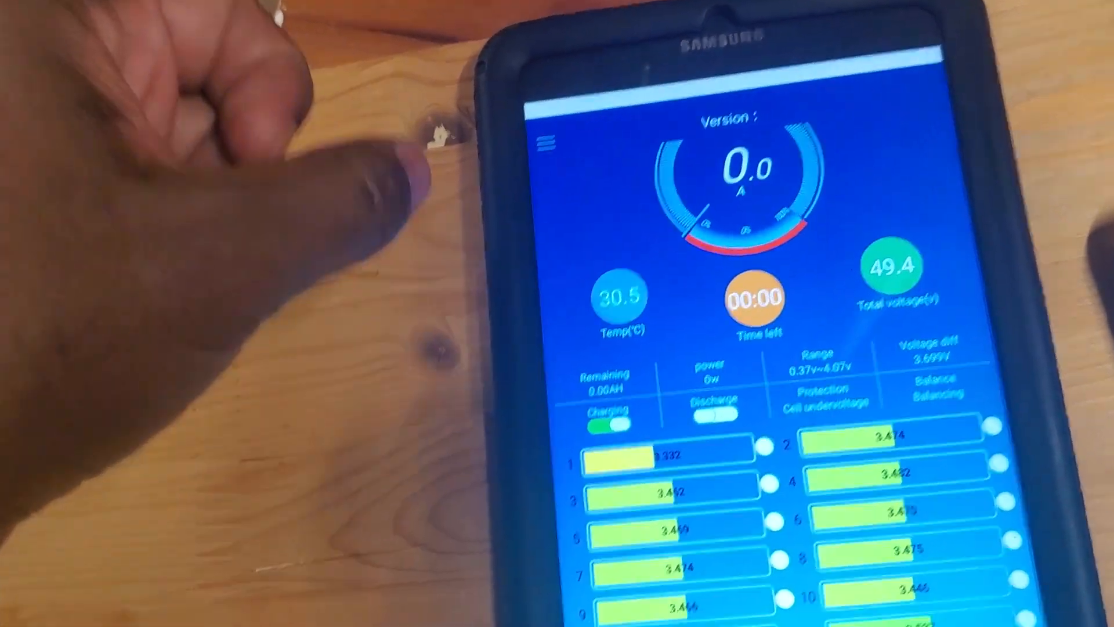
{"action": "scroll", "scroll_direction": "down", "scroll_amount": 3}
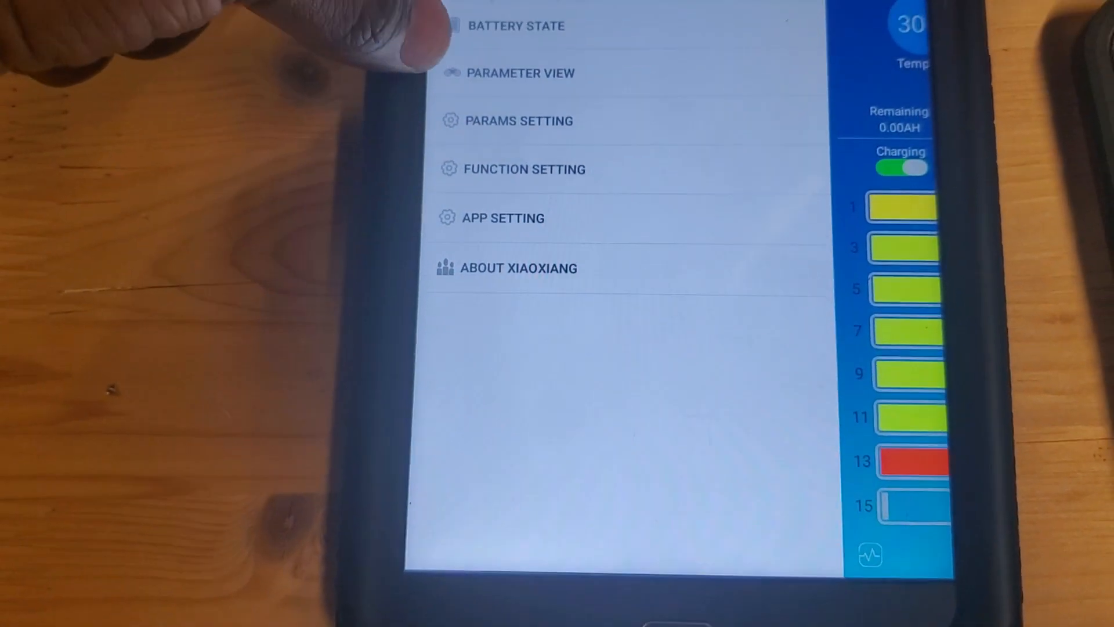
{"action": "left_click", "coordinate": [520, 121]}
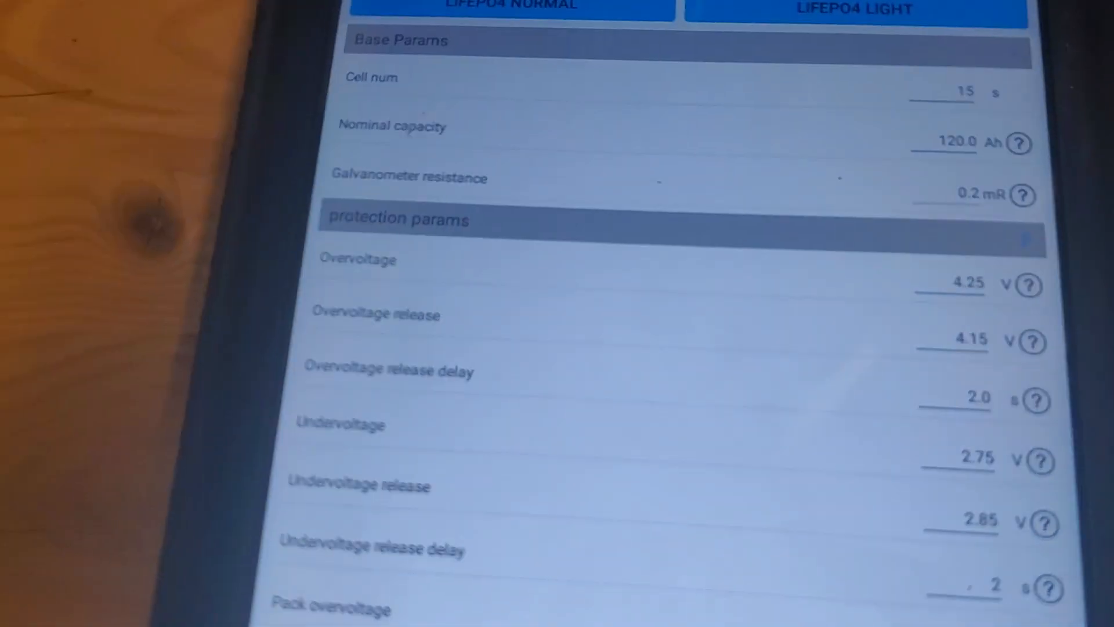
{"action": "scroll", "scroll_direction": "down", "scroll_amount": 3}
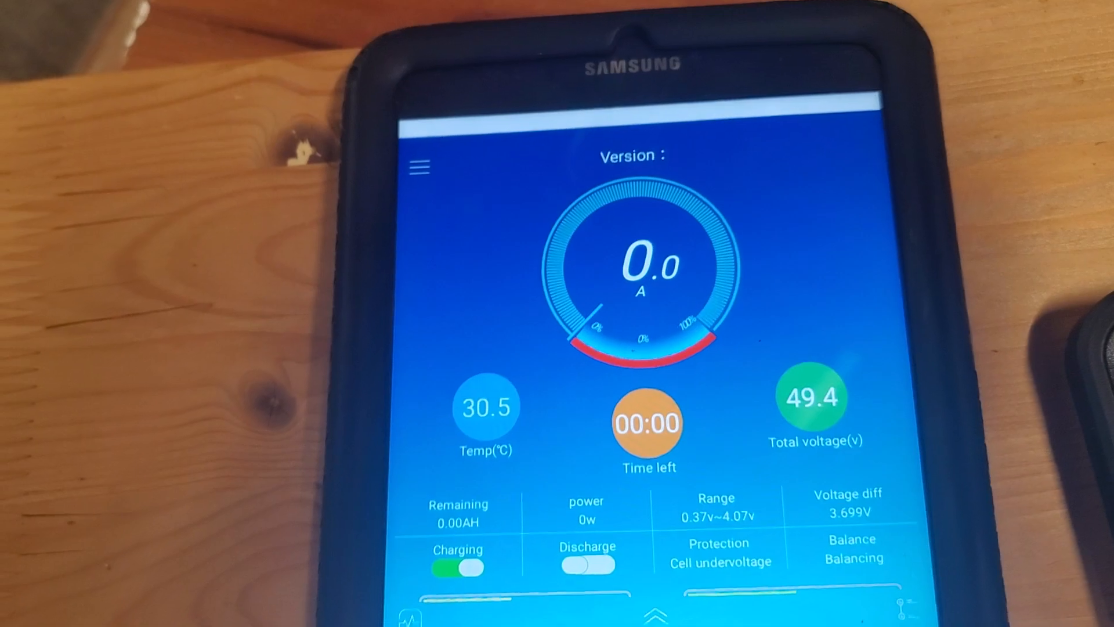
- Reopen PARAMS SETTING from the side menu so the 52 parameters reload from the pack
{"action": "left_click", "coordinate": [418, 168]}
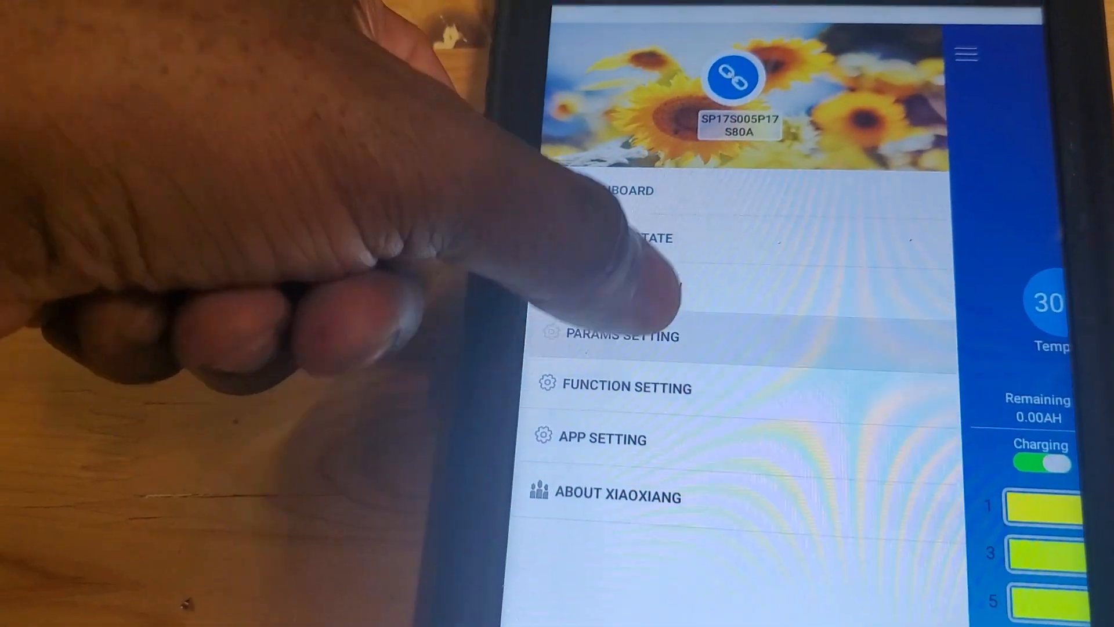
{"action": "left_click", "coordinate": [620, 334]}
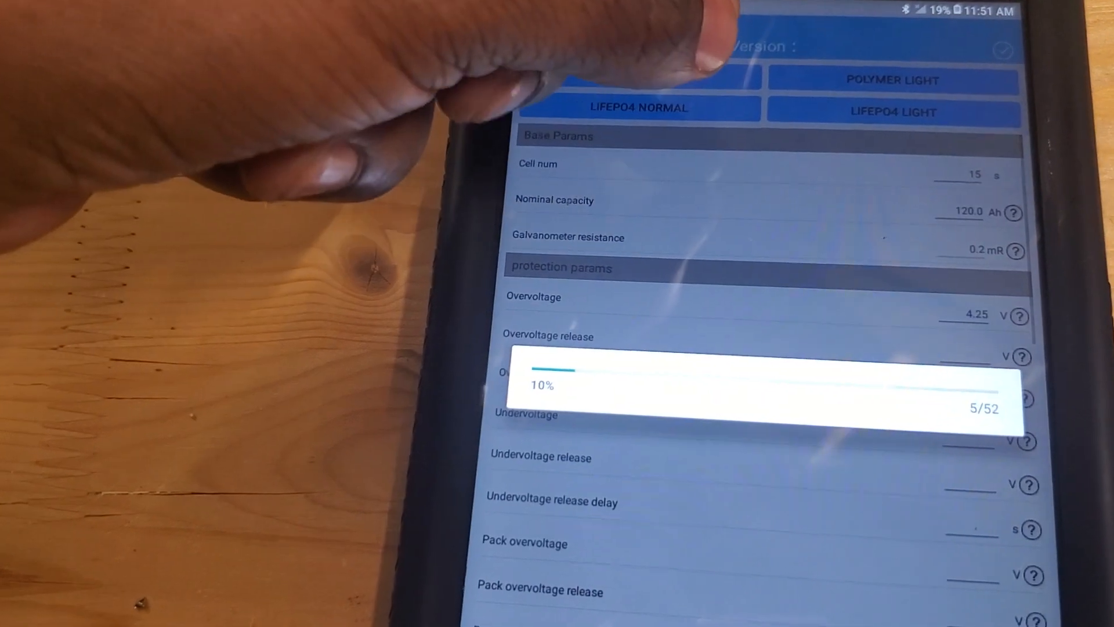